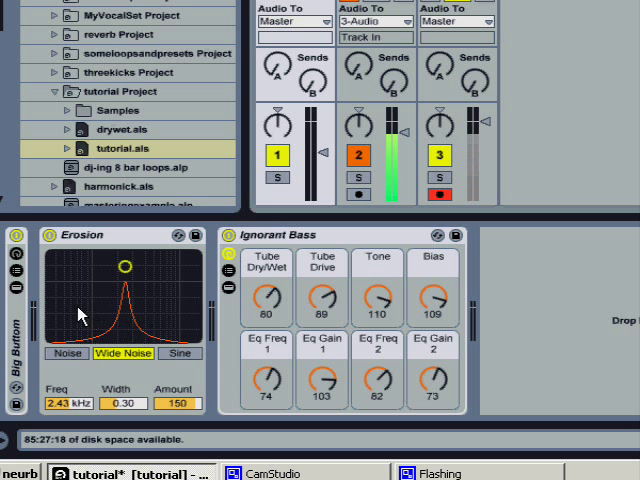
{"action": "mouse_move", "coordinate": [122, 245]}
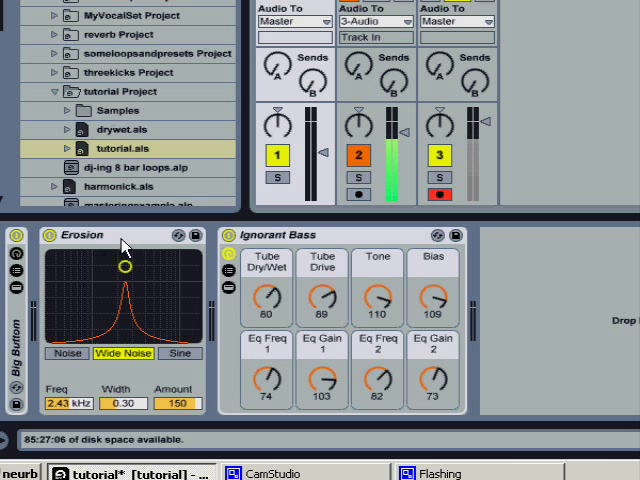
{"action": "mouse_move", "coordinate": [145, 242]}
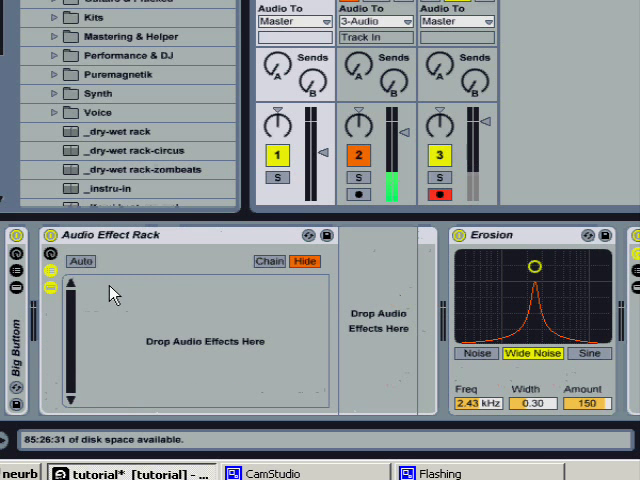
- Start adding chains by clicking in the empty rack's chain list
{"action": "left_click", "coordinate": [269, 261]}
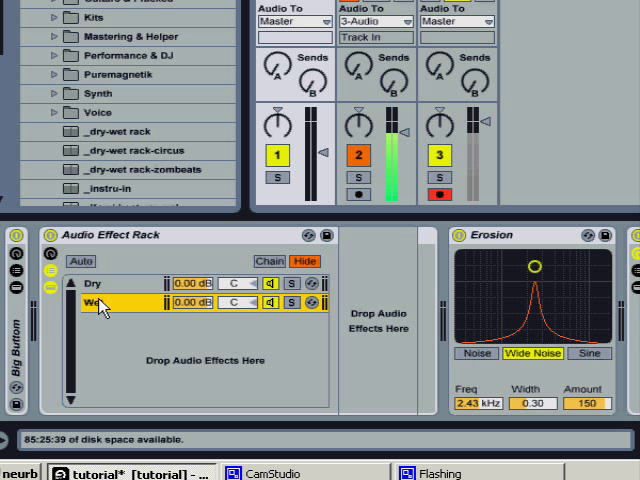
{"action": "mouse_move", "coordinate": [265, 270]}
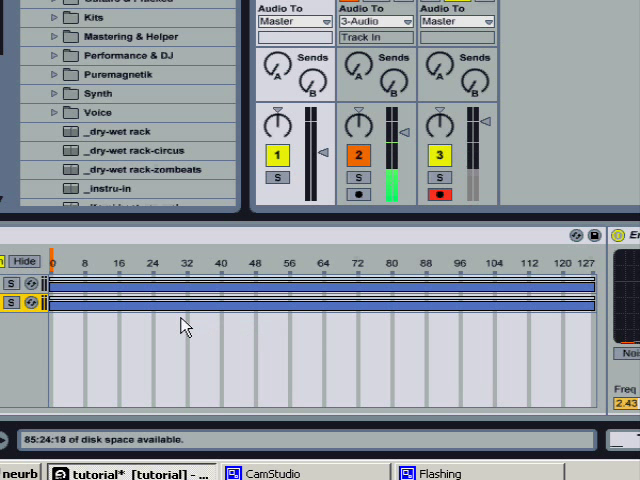
{"action": "mouse_move", "coordinate": [218, 420]}
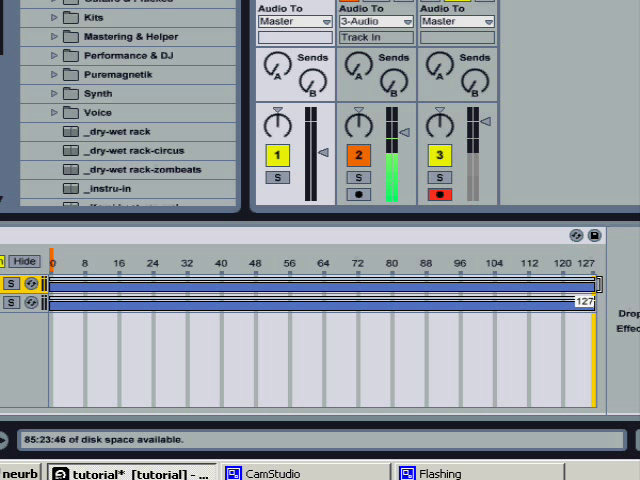
- Begin adjusting the Dry and Wet zone fades in the chain selector
{"action": "left_click", "coordinate": [300, 263]}
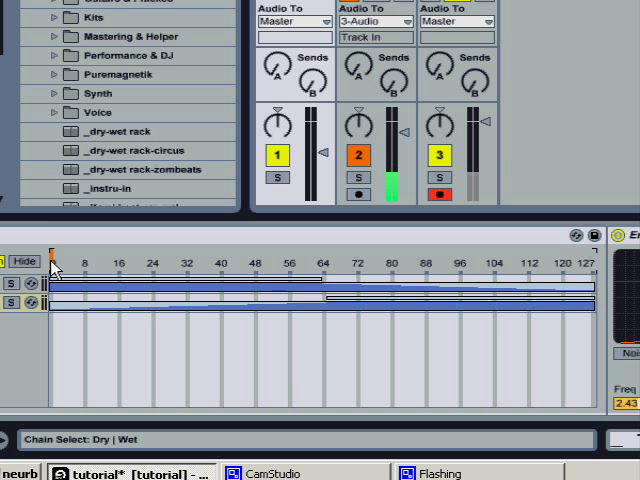
- Open the chain selector's context menu to map it to Macro 1
{"action": "right_click", "coordinate": [55, 265]}
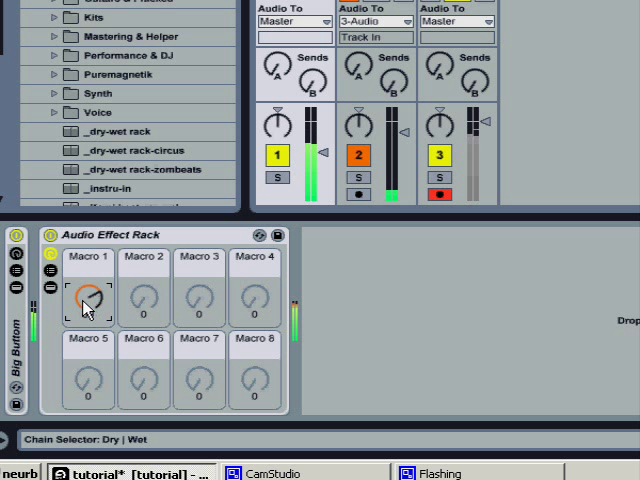
- Turn Macro 1 down to Dry, up to blend in Wet, then back to Dry
{"action": "left_click_drag", "start_coordinate": [88, 300], "coordinate": [88, 310]}
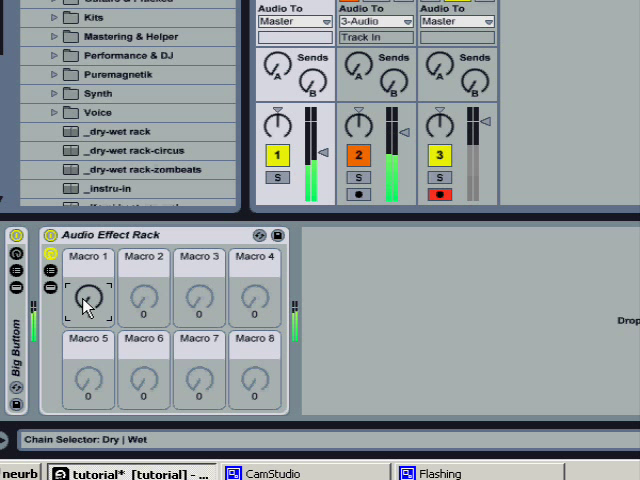
{"action": "left_click_drag", "start_coordinate": [88, 298], "coordinate": [90, 290]}
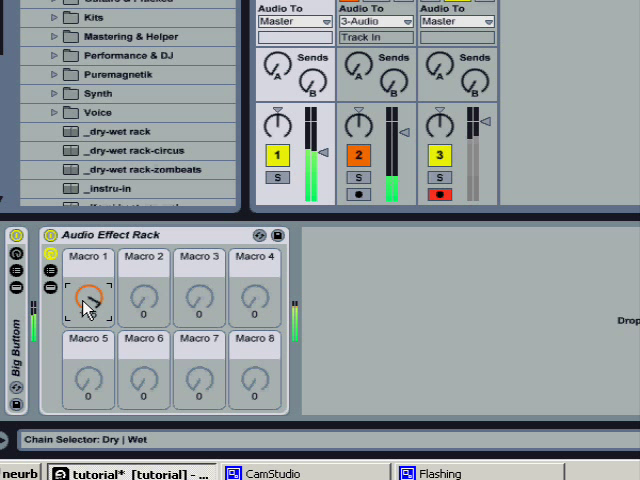
{"action": "left_click_drag", "start_coordinate": [88, 298], "coordinate": [88, 310]}
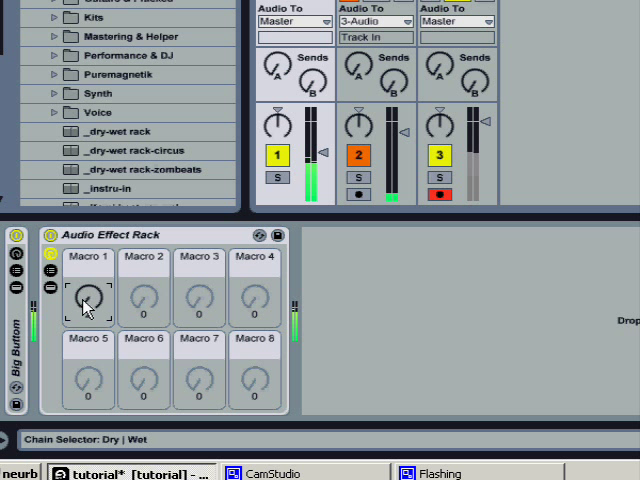